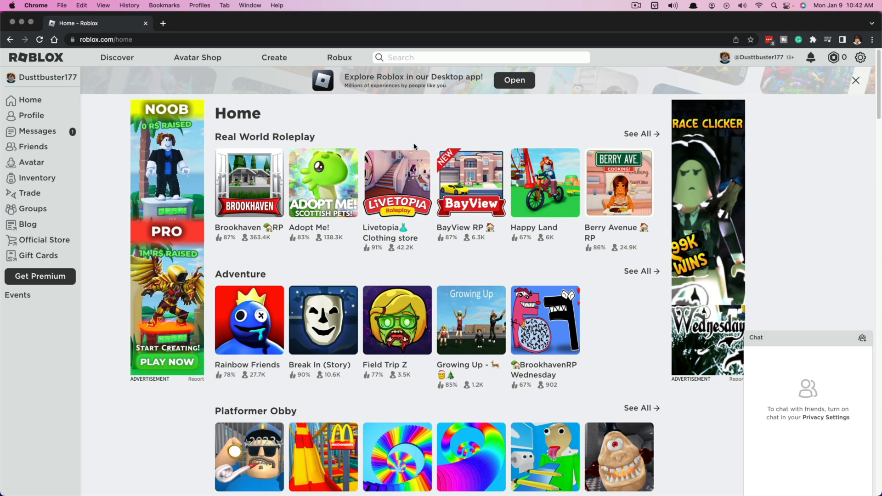
{"action": "mouse_move", "coordinate": [414, 148]}
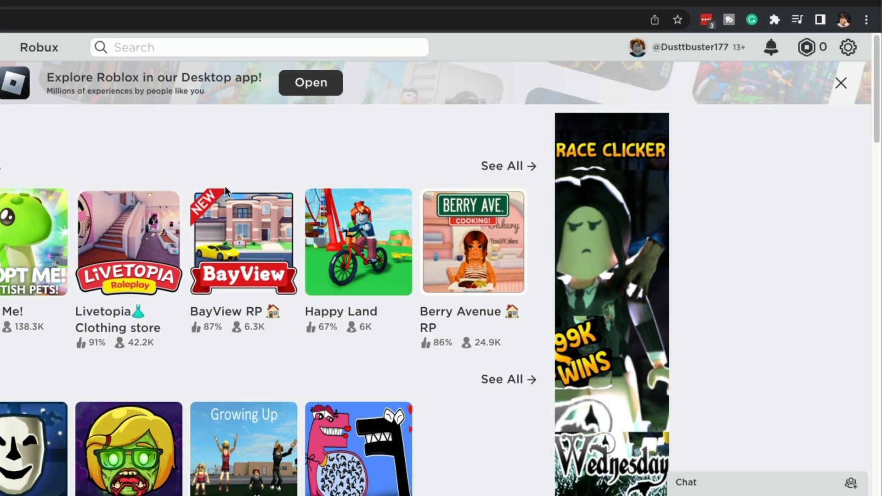
{"action": "mouse_move", "coordinate": [849, 48]}
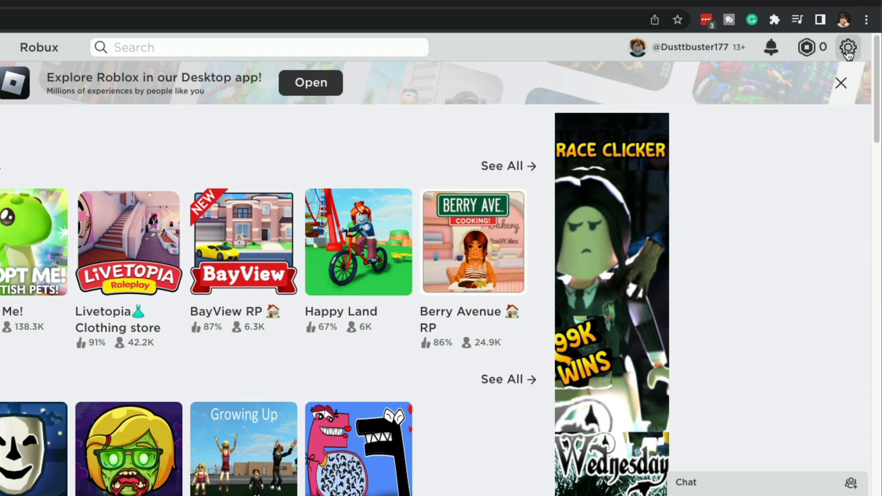
- Go to My Settings via the gear menu, landing on Account Info
{"action": "left_click", "coordinate": [849, 47]}
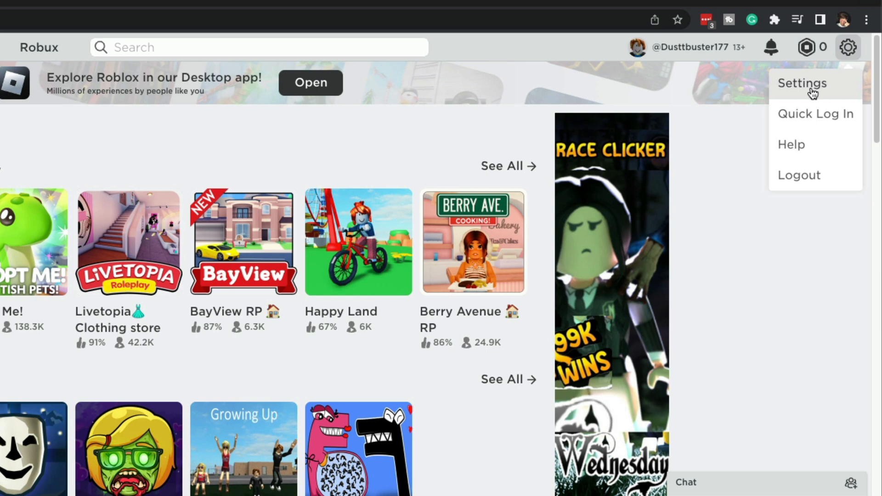
{"action": "left_click", "coordinate": [802, 83]}
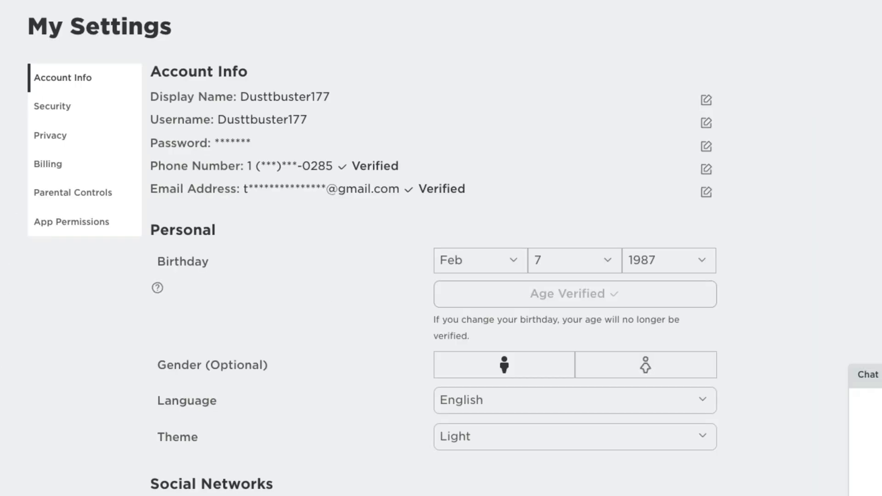
{"action": "mouse_move", "coordinate": [115, 73]}
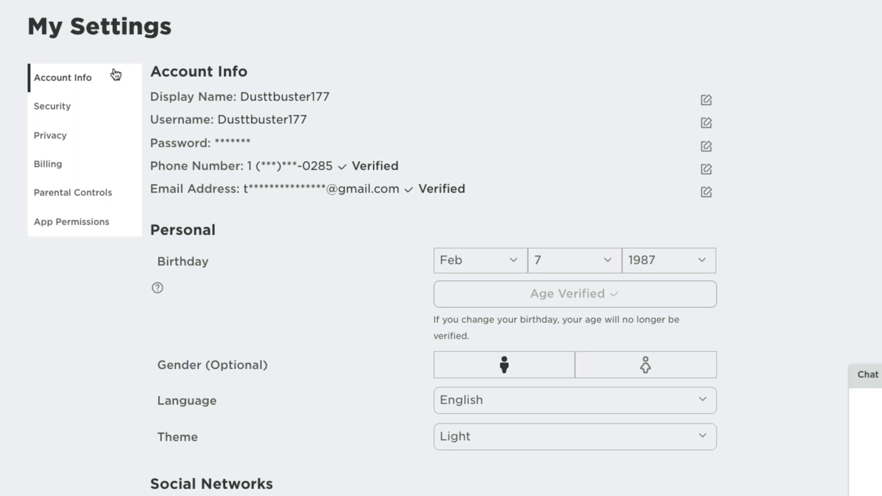
{"action": "mouse_move", "coordinate": [244, 244]}
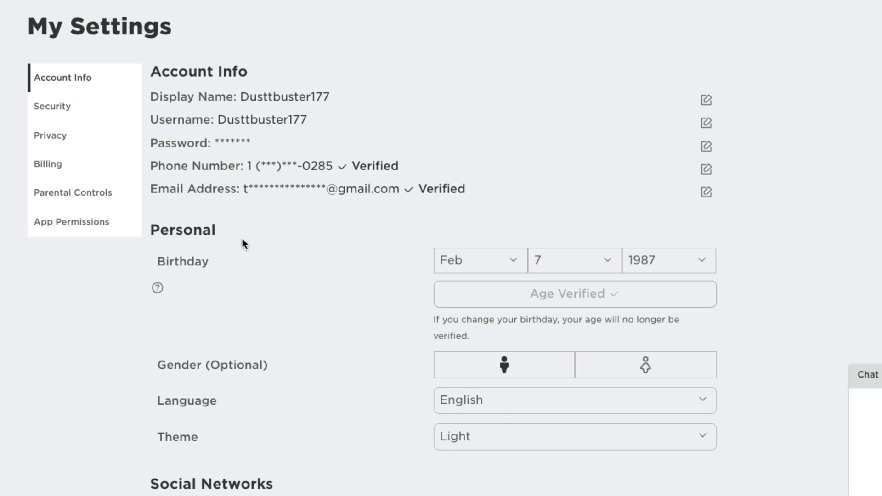
{"action": "mouse_move", "coordinate": [148, 233]}
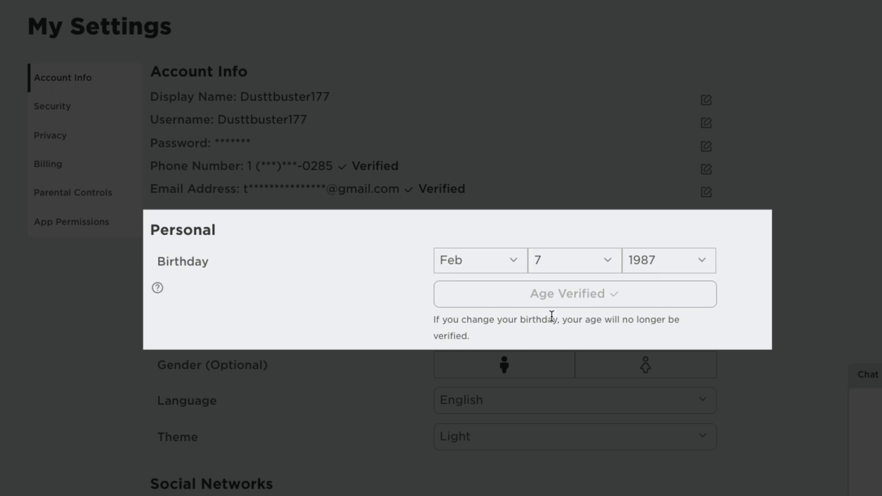
{"action": "mouse_move", "coordinate": [433, 266]}
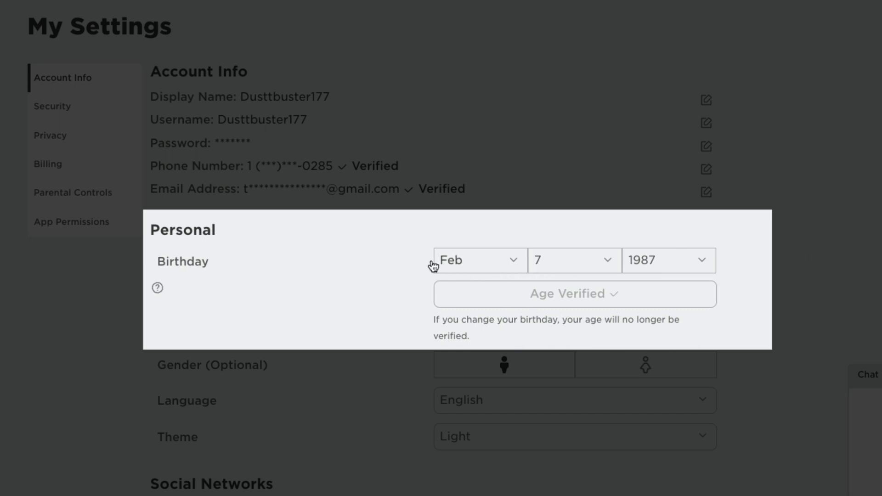
{"action": "mouse_move", "coordinate": [275, 285]}
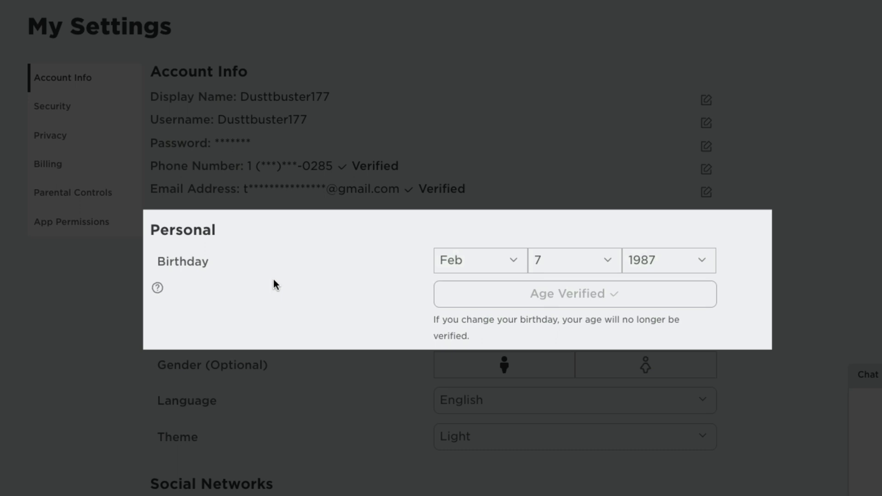
{"action": "mouse_move", "coordinate": [603, 304]}
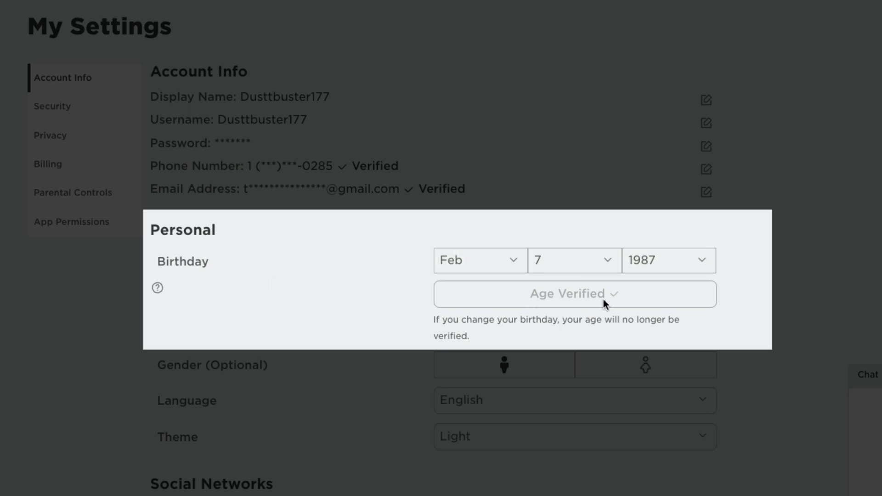
{"action": "mouse_move", "coordinate": [538, 306]}
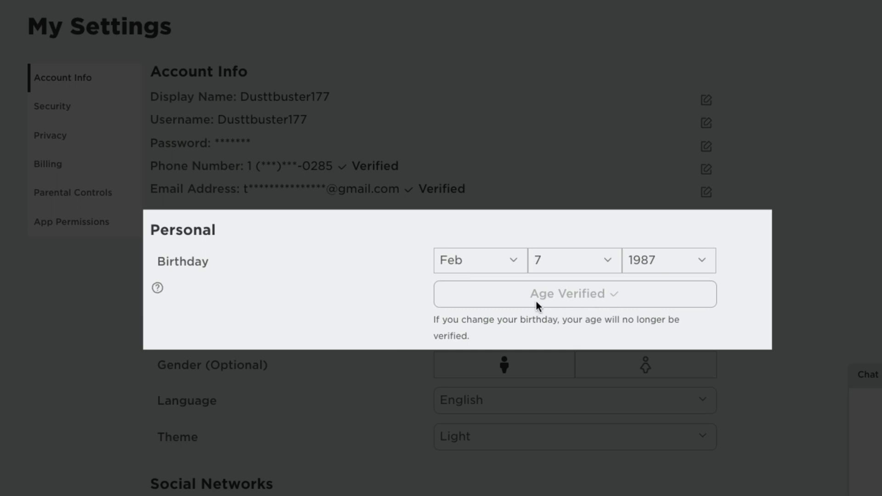
{"action": "mouse_move", "coordinate": [606, 292]}
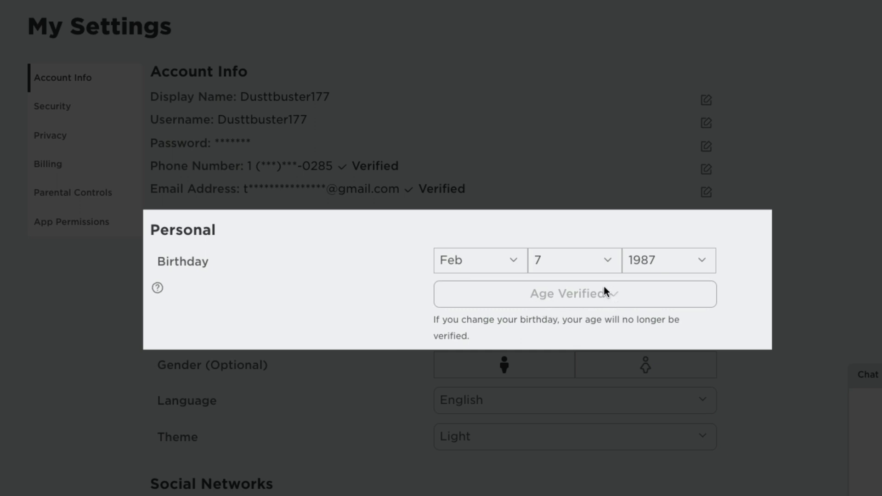
{"action": "mouse_move", "coordinate": [456, 305]}
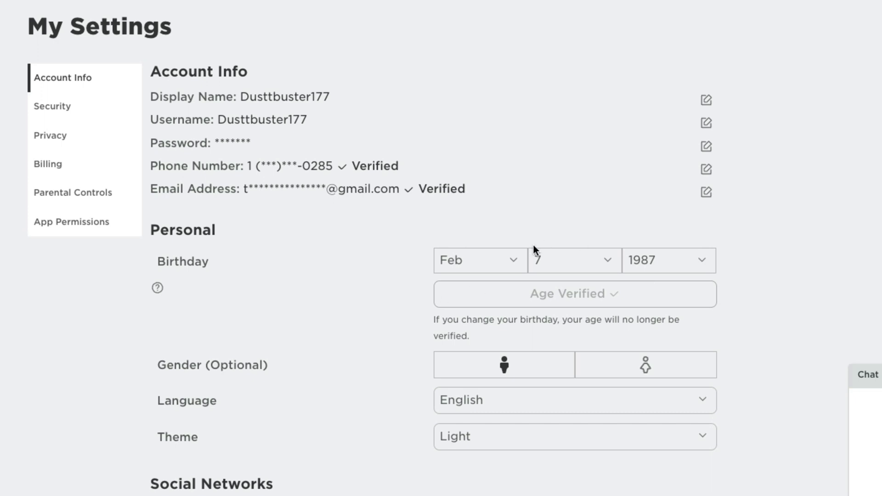
{"action": "mouse_move", "coordinate": [509, 347]}
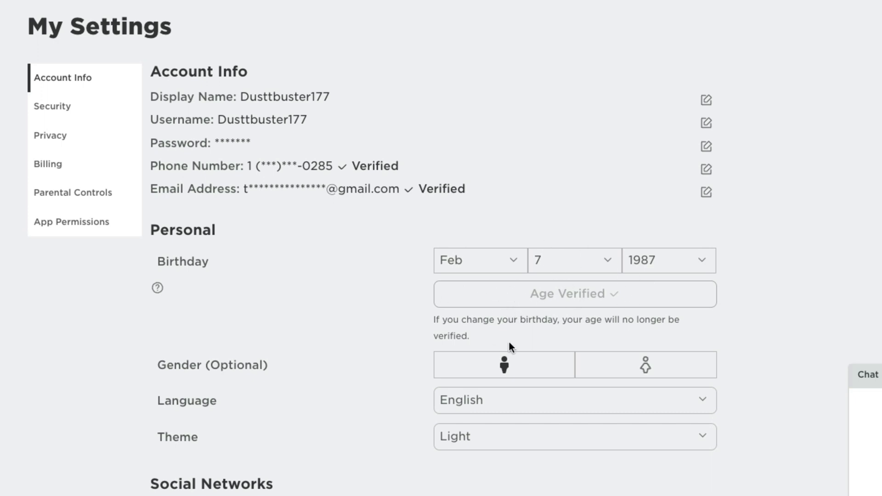
{"action": "mouse_move", "coordinate": [464, 309]}
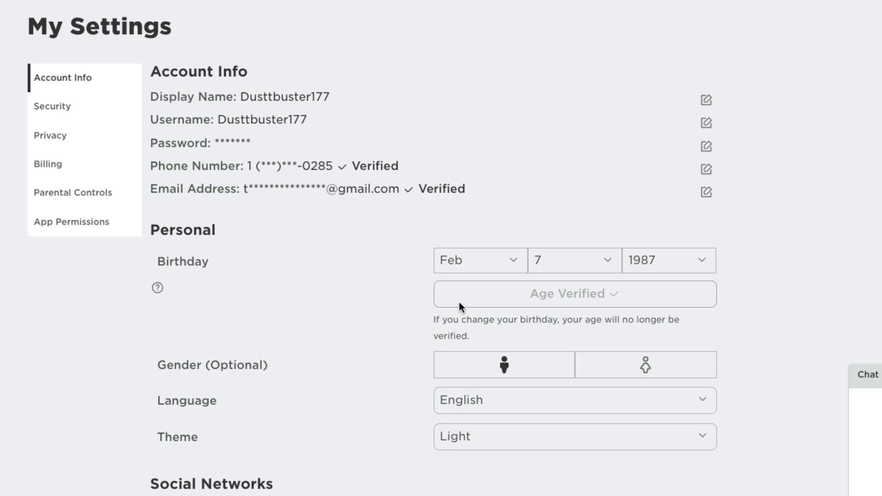
{"action": "mouse_move", "coordinate": [455, 308]}
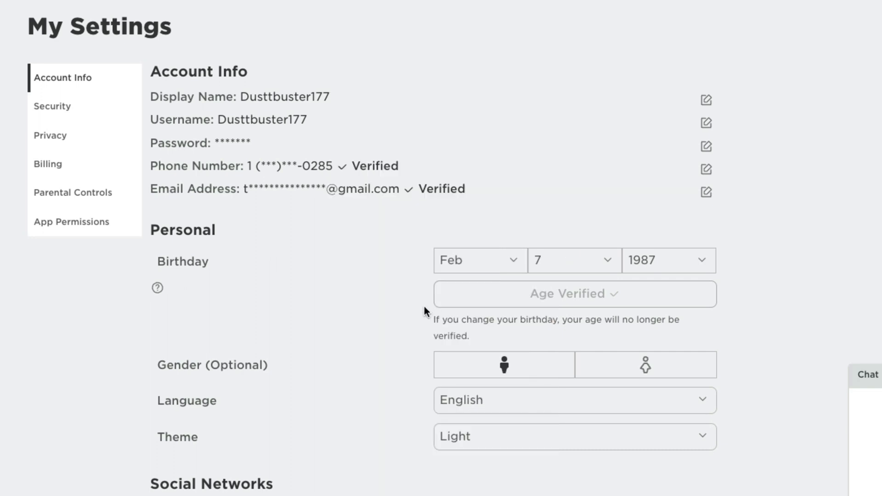
{"action": "mouse_move", "coordinate": [412, 320]}
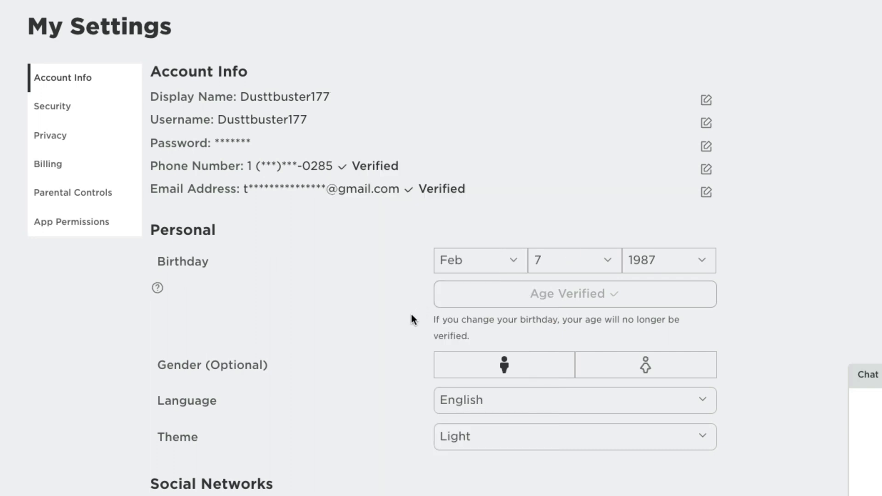
{"action": "mouse_move", "coordinate": [396, 328]}
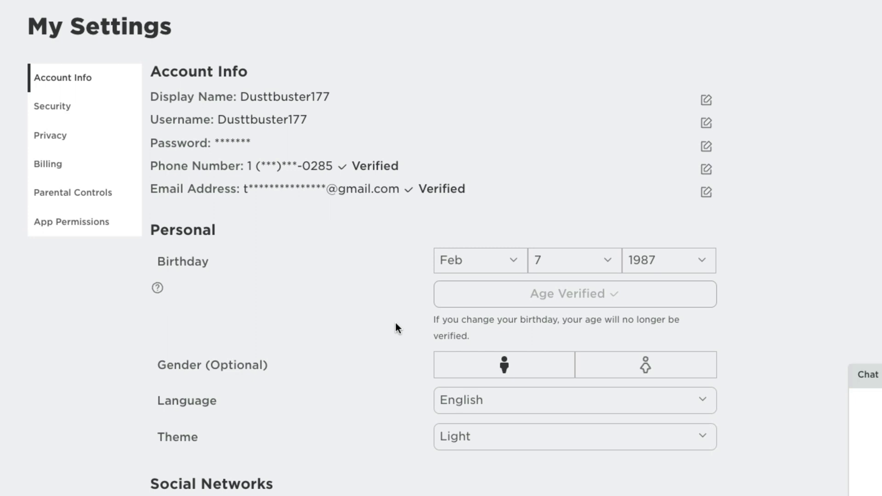
{"action": "mouse_move", "coordinate": [390, 324]}
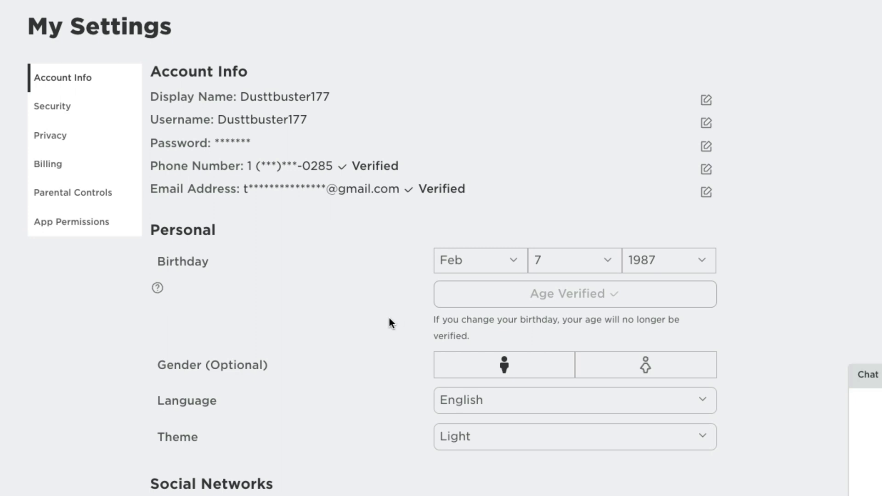
{"action": "mouse_move", "coordinate": [388, 321]}
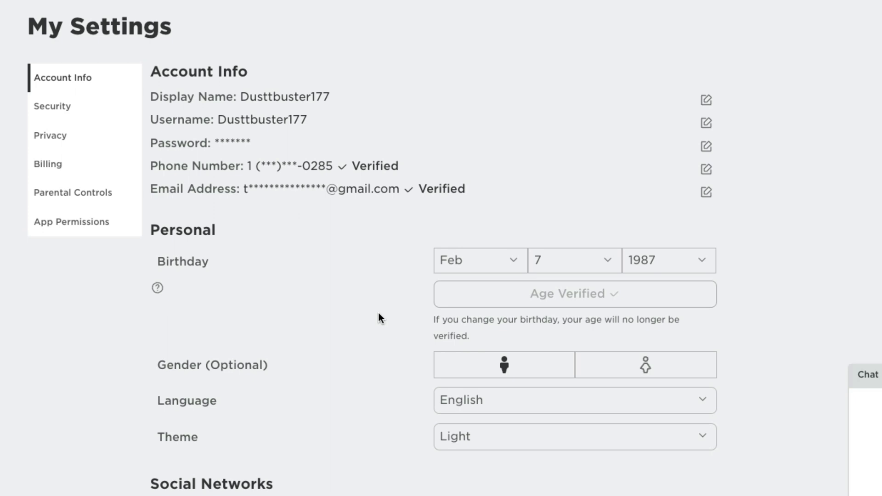
{"action": "mouse_move", "coordinate": [23, 378]}
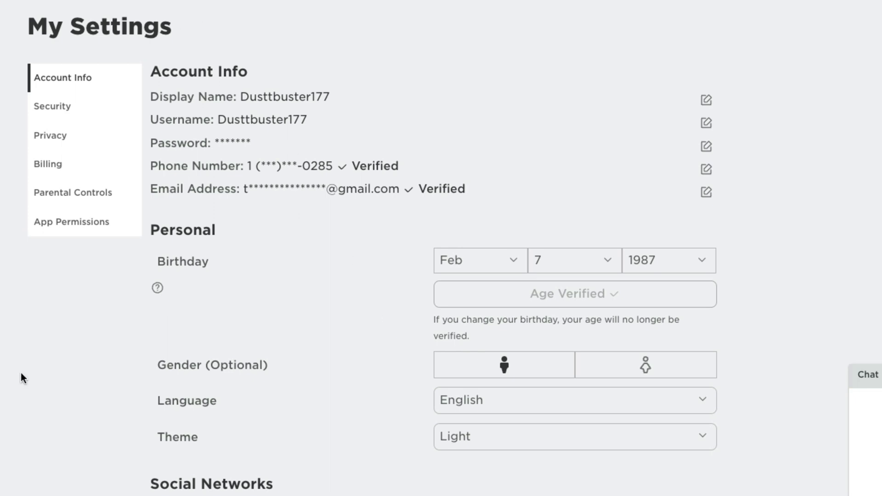
{"action": "mouse_move", "coordinate": [32, 351]}
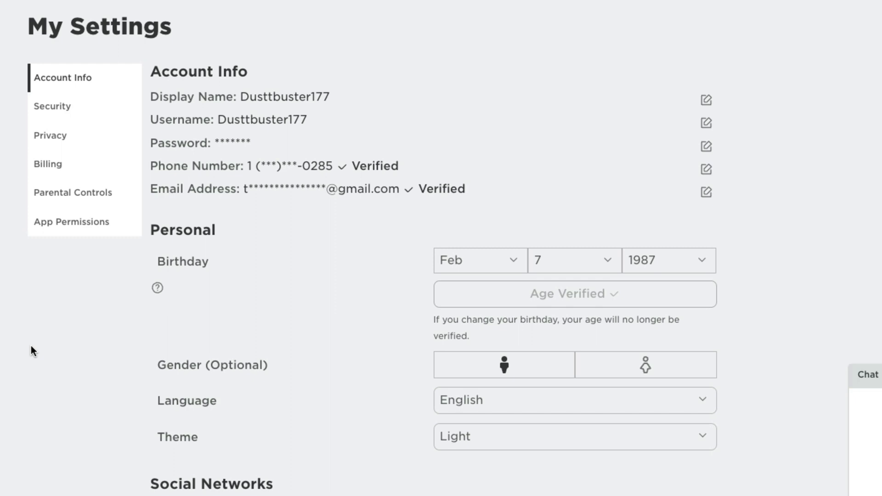
{"action": "mouse_move", "coordinate": [30, 348]}
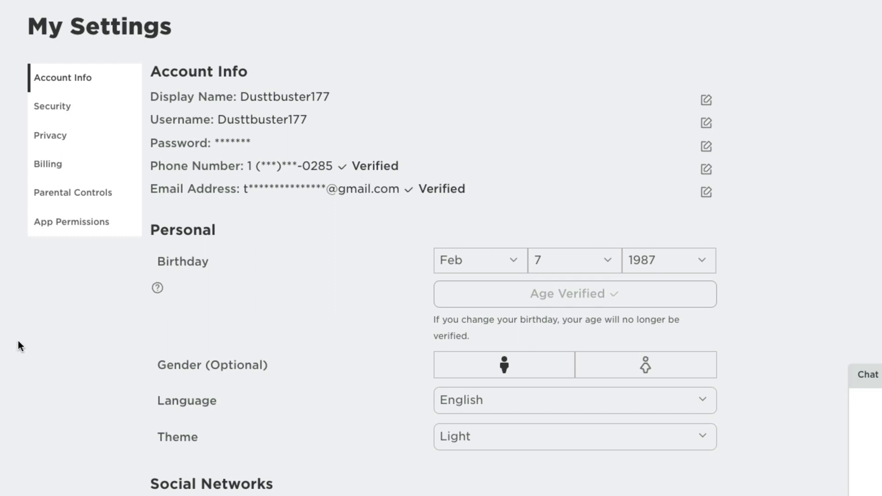
{"action": "mouse_move", "coordinate": [17, 349]}
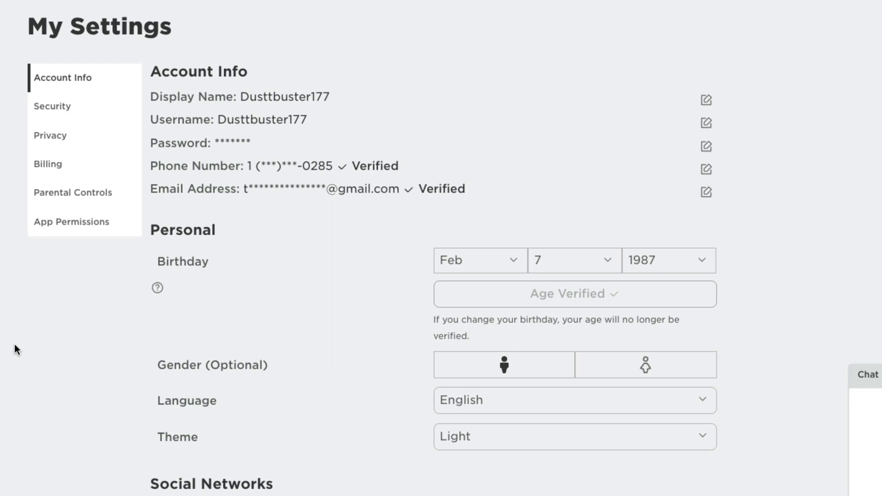
{"action": "mouse_move", "coordinate": [624, 292]}
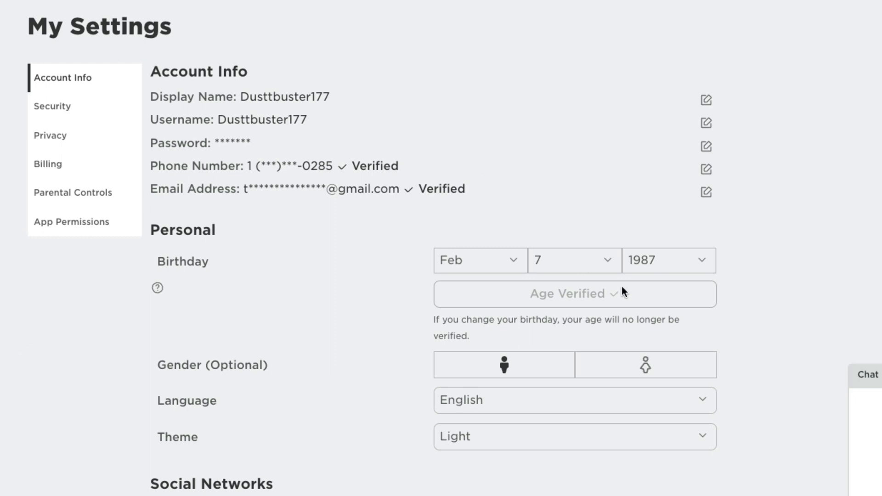
{"action": "mouse_move", "coordinate": [411, 294]}
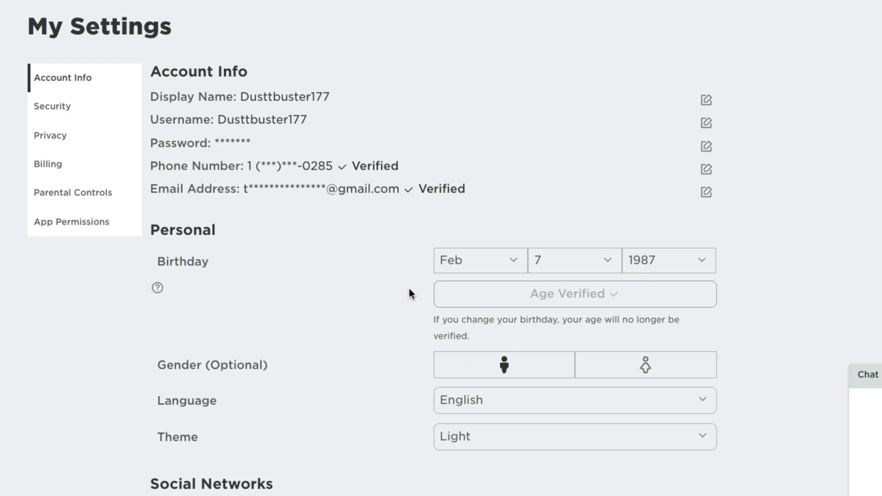
{"action": "mouse_move", "coordinate": [314, 277]}
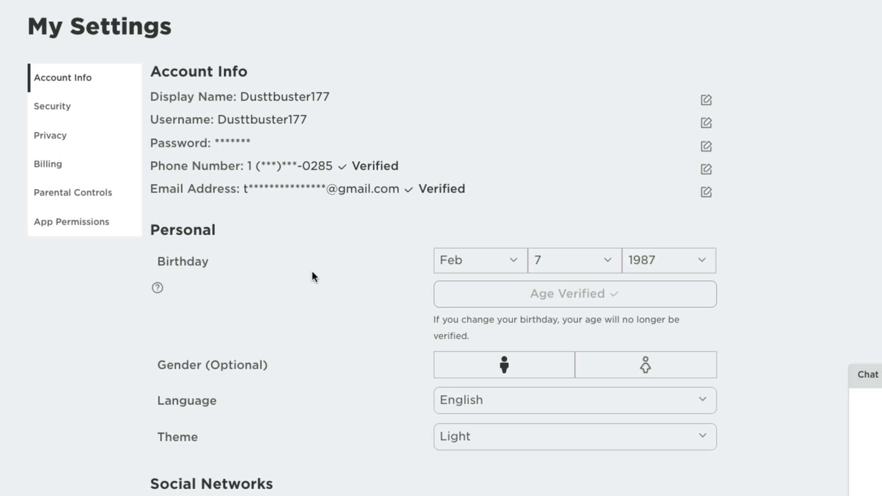
{"action": "mouse_move", "coordinate": [218, 193]}
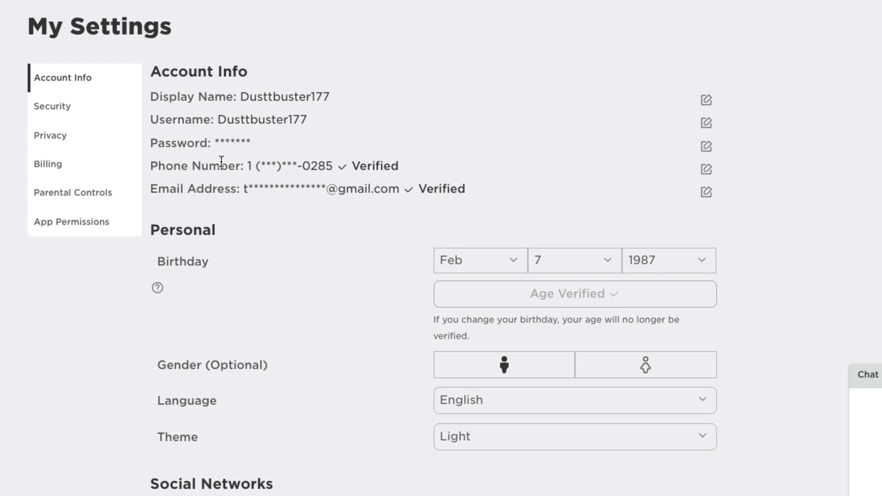
{"action": "mouse_move", "coordinate": [355, 365]}
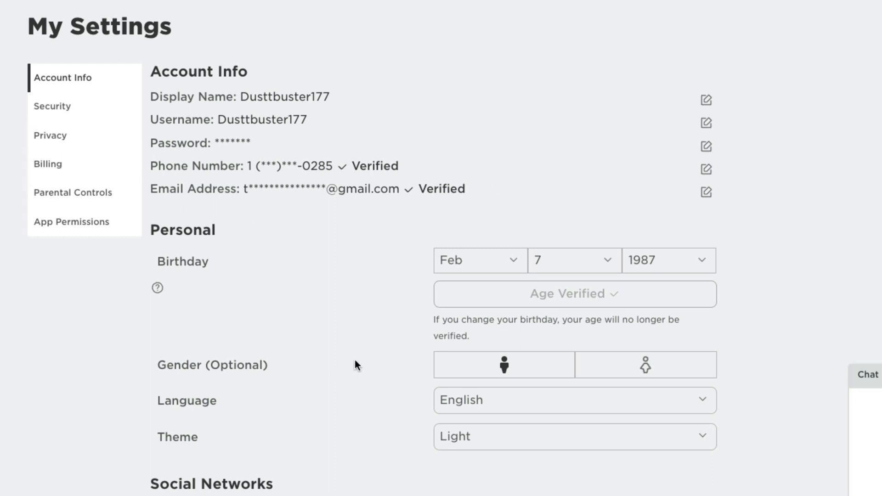
{"action": "mouse_move", "coordinate": [314, 348]}
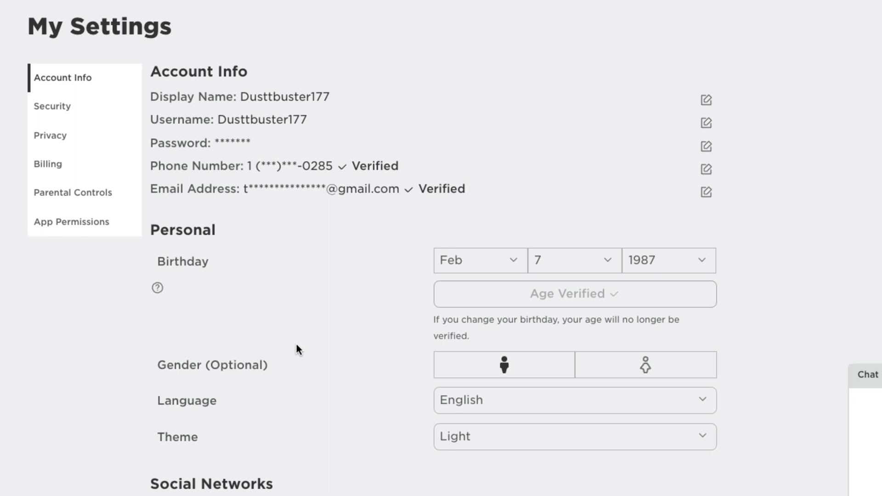
{"action": "mouse_move", "coordinate": [484, 185]}
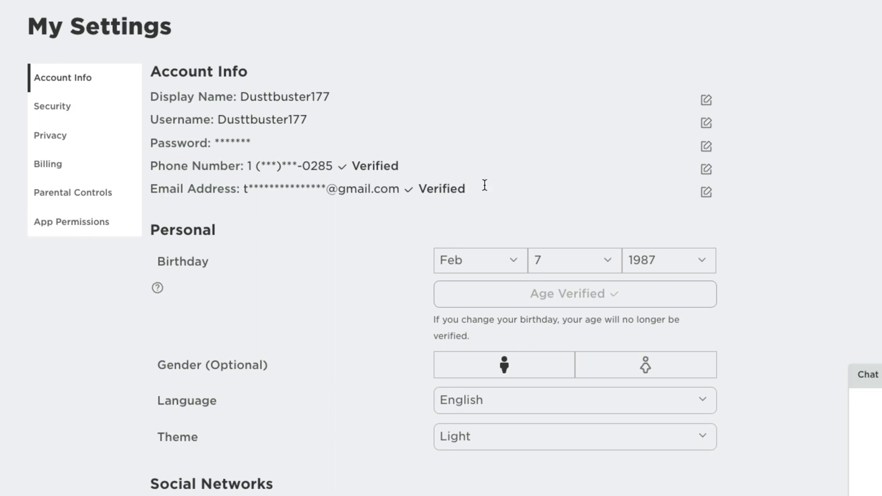
{"action": "mouse_move", "coordinate": [315, 402]}
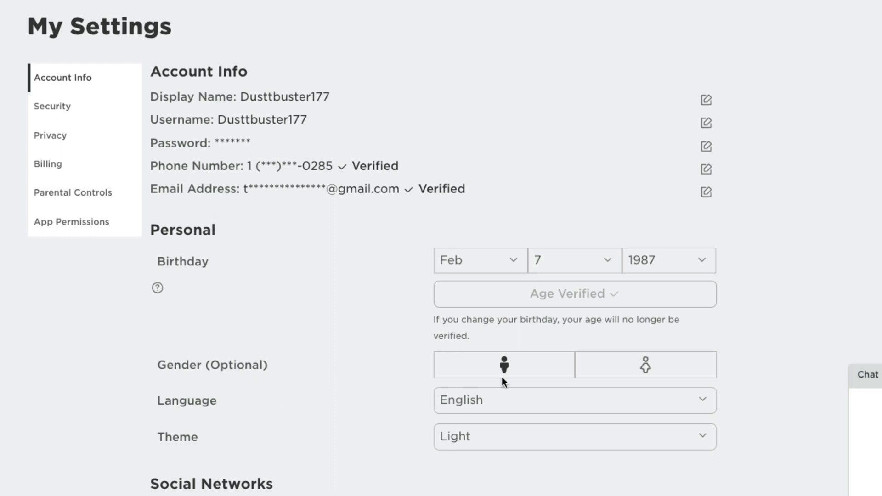
- Show the Privacy page from the settings sidebar
{"action": "left_click", "coordinate": [50, 135]}
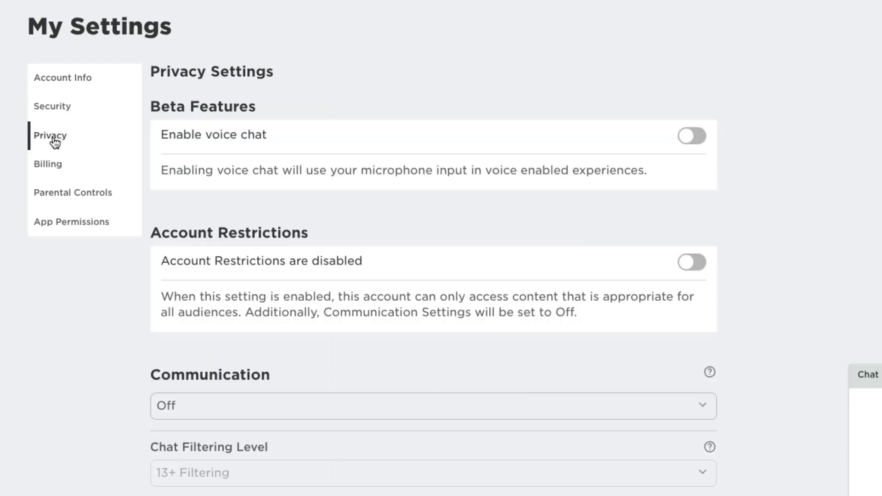
{"action": "mouse_move", "coordinate": [19, 149]}
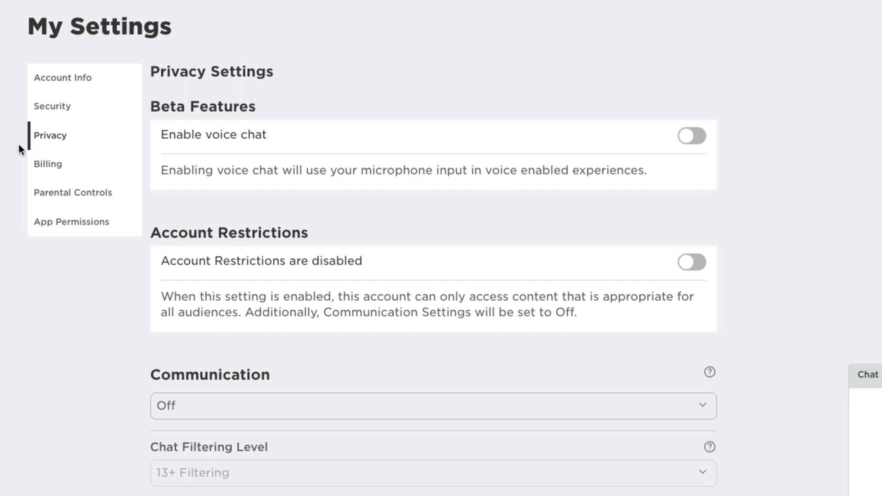
{"action": "mouse_move", "coordinate": [103, 183]}
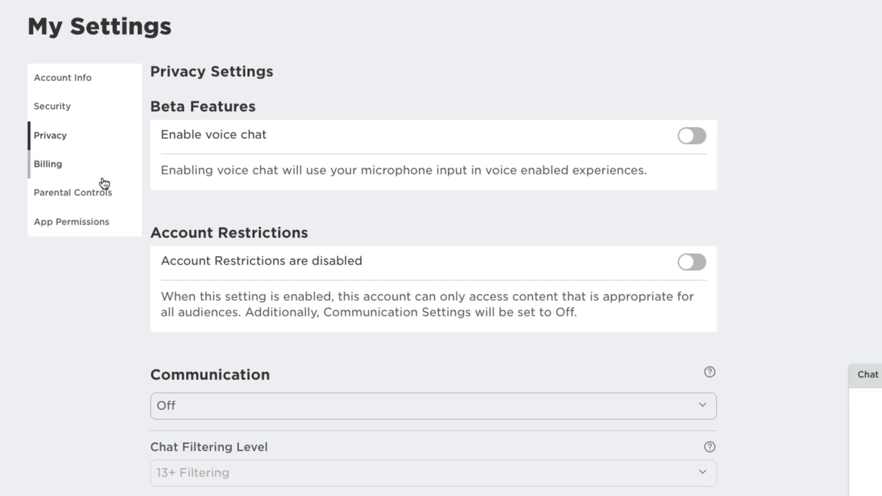
{"action": "mouse_move", "coordinate": [181, 146]}
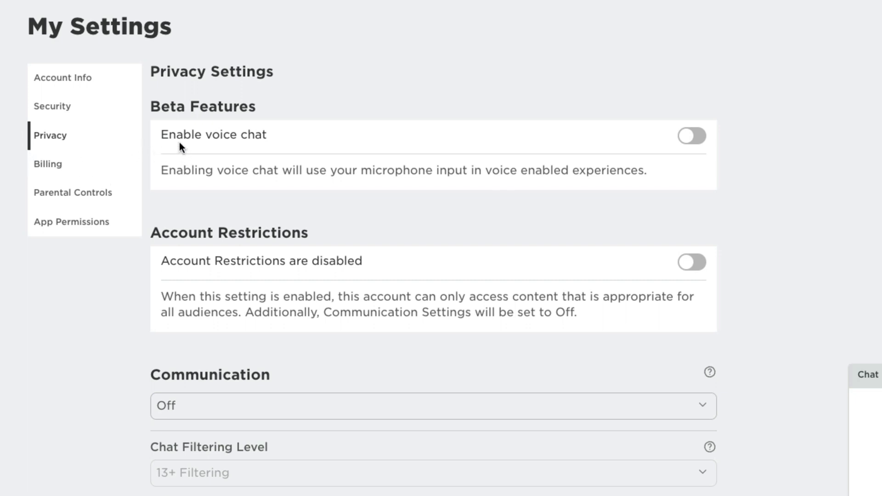
{"action": "mouse_move", "coordinate": [225, 105]}
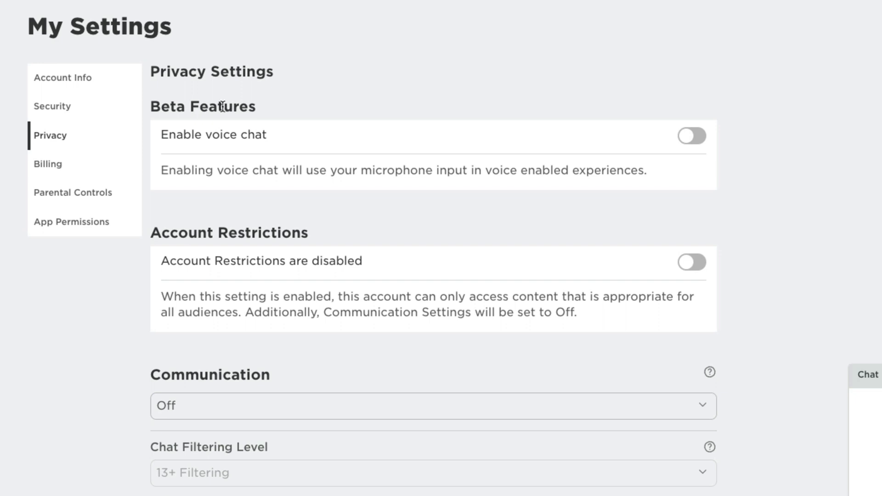
{"action": "mouse_move", "coordinate": [130, 213]}
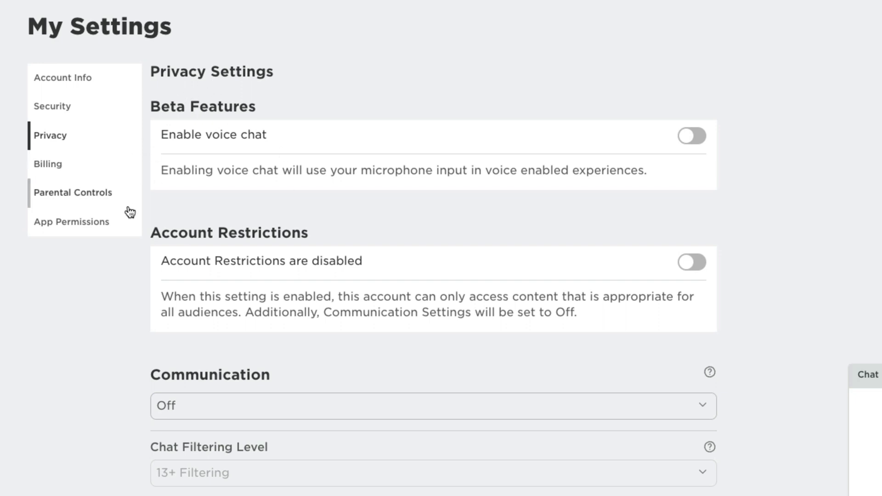
{"action": "scroll", "scroll_direction": "down", "scroll_amount": 3}
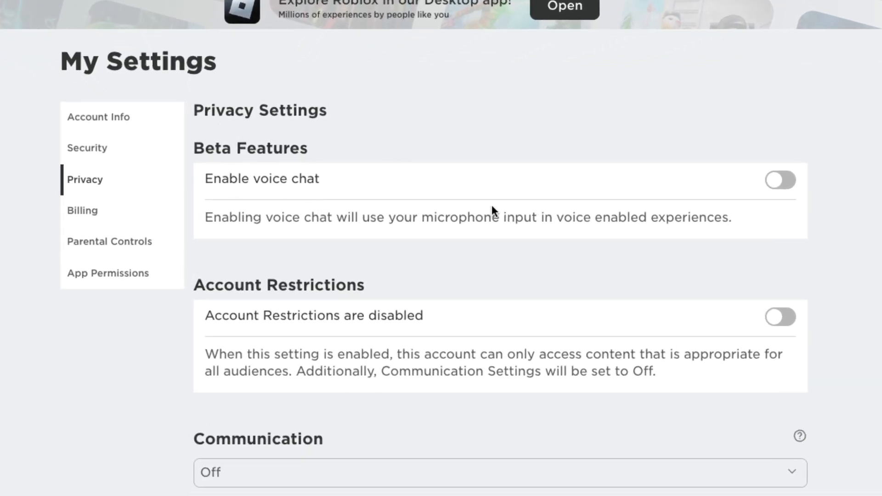
- Turn on Enable voice chat, consenting in the About Voice Chat dialog
{"action": "left_click", "coordinate": [780, 180]}
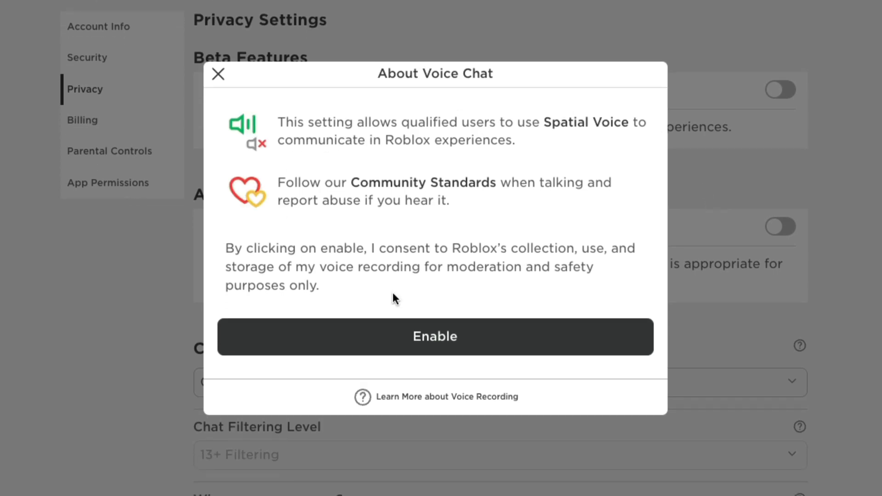
{"action": "mouse_move", "coordinate": [495, 261]}
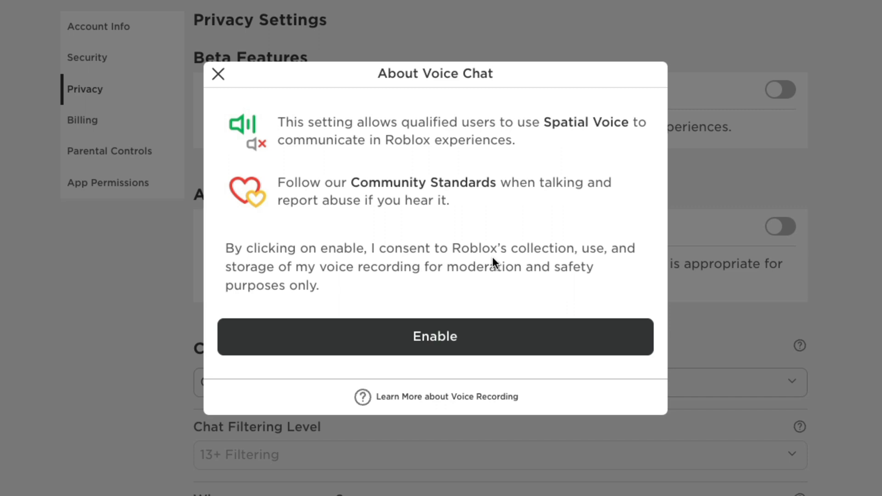
{"action": "left_click", "coordinate": [218, 74]}
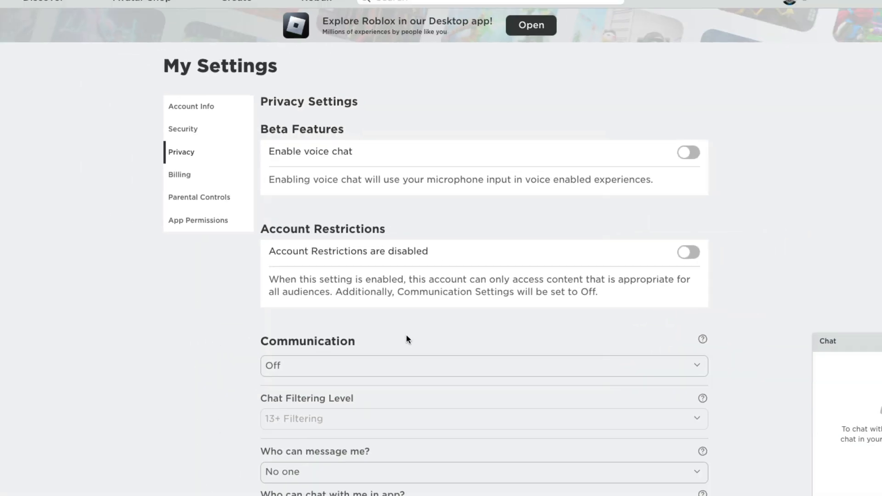
{"action": "left_click", "coordinate": [689, 153]}
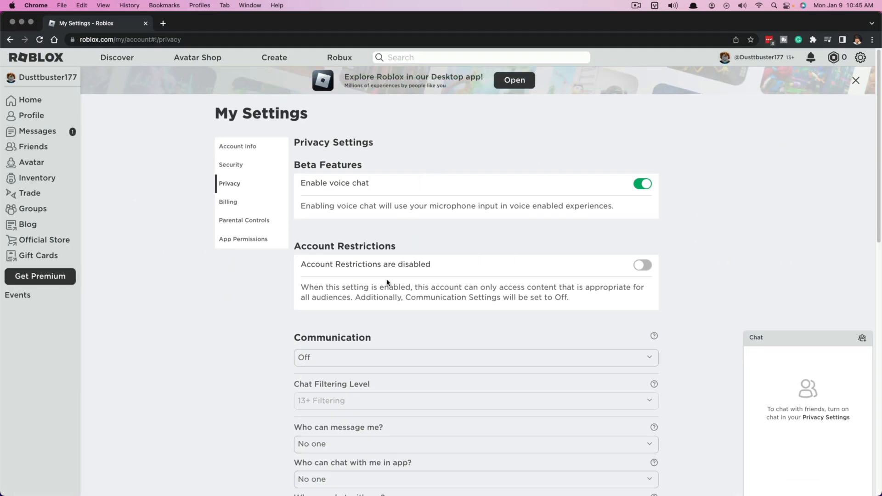